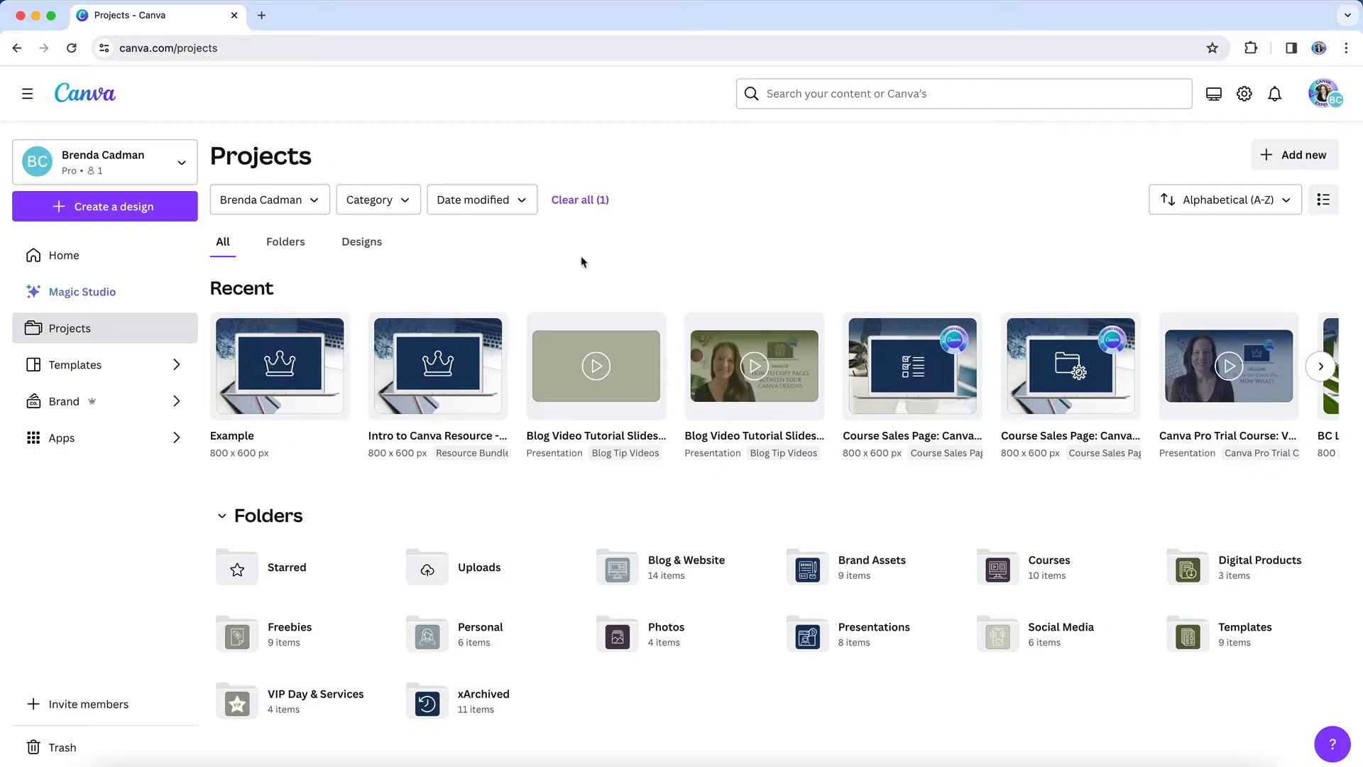
# Scroll the Projects page down to the Designs section listing the Example design.
pyautogui.scroll(-3)
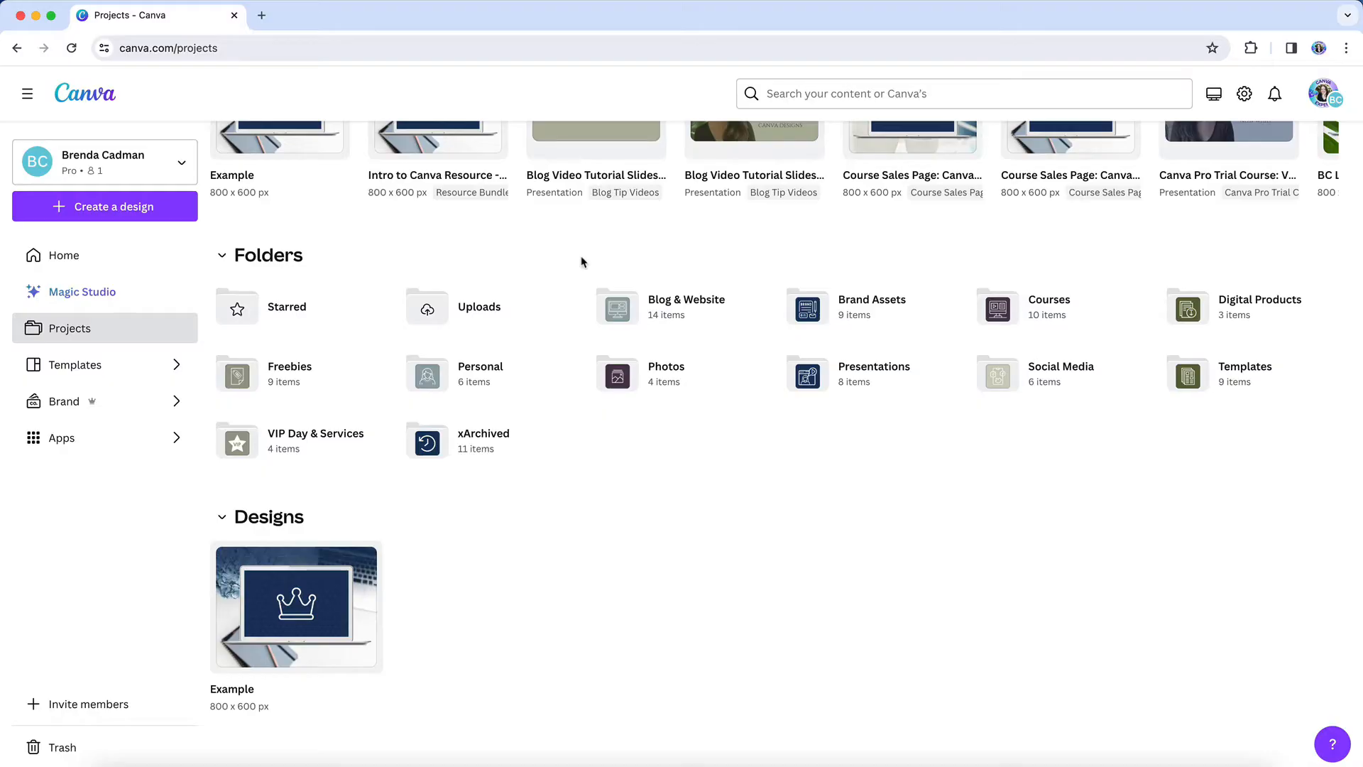
pyautogui.moveTo(322, 629)
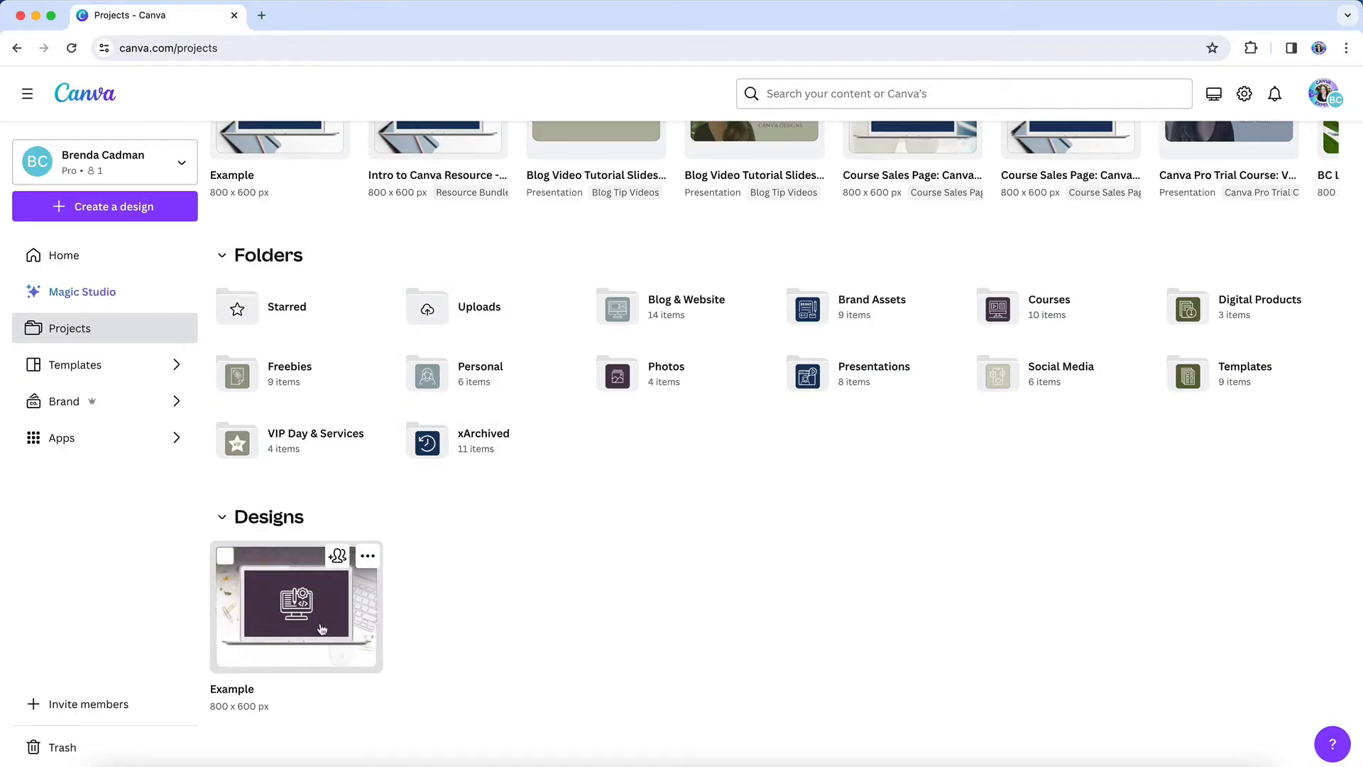
# Open the Example design in the Canva editor in a new tab.
pyautogui.doubleClick(296, 606)
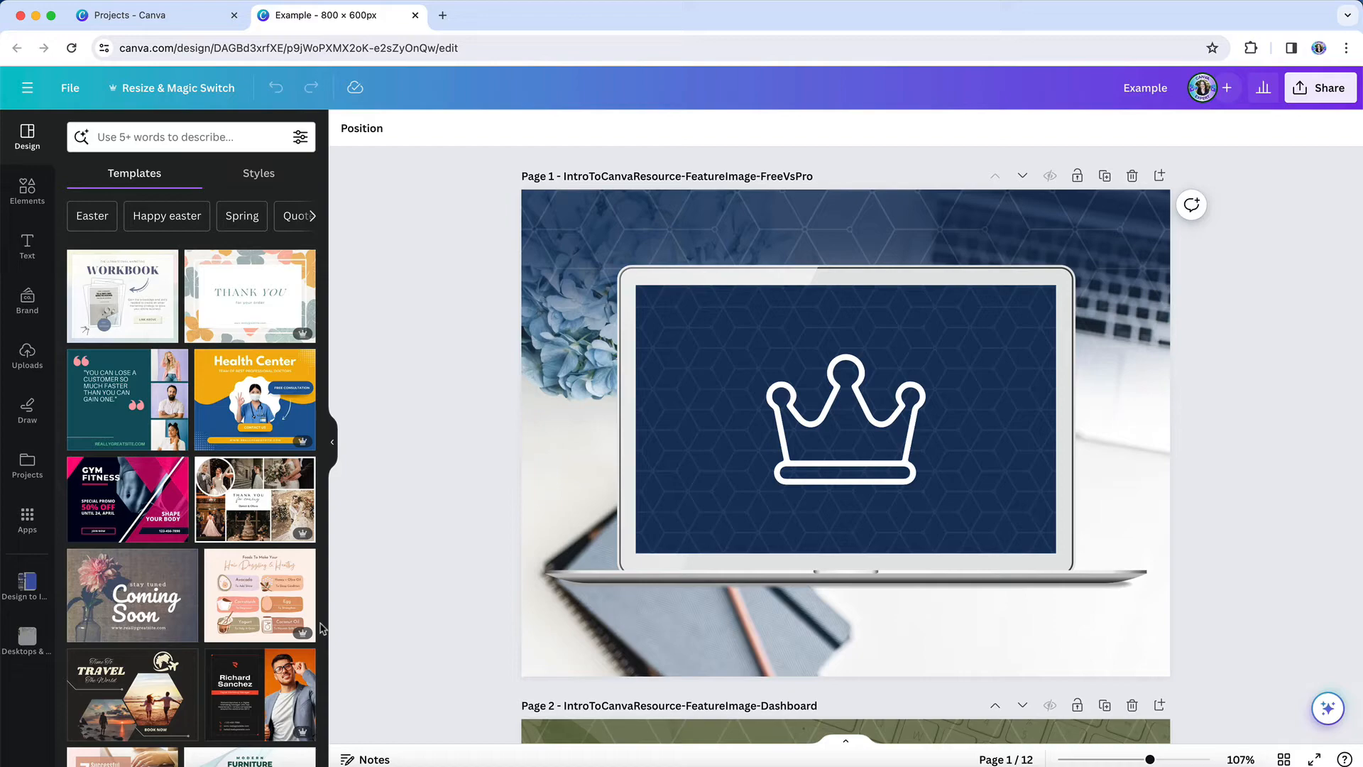
pyautogui.moveTo(1304, 193)
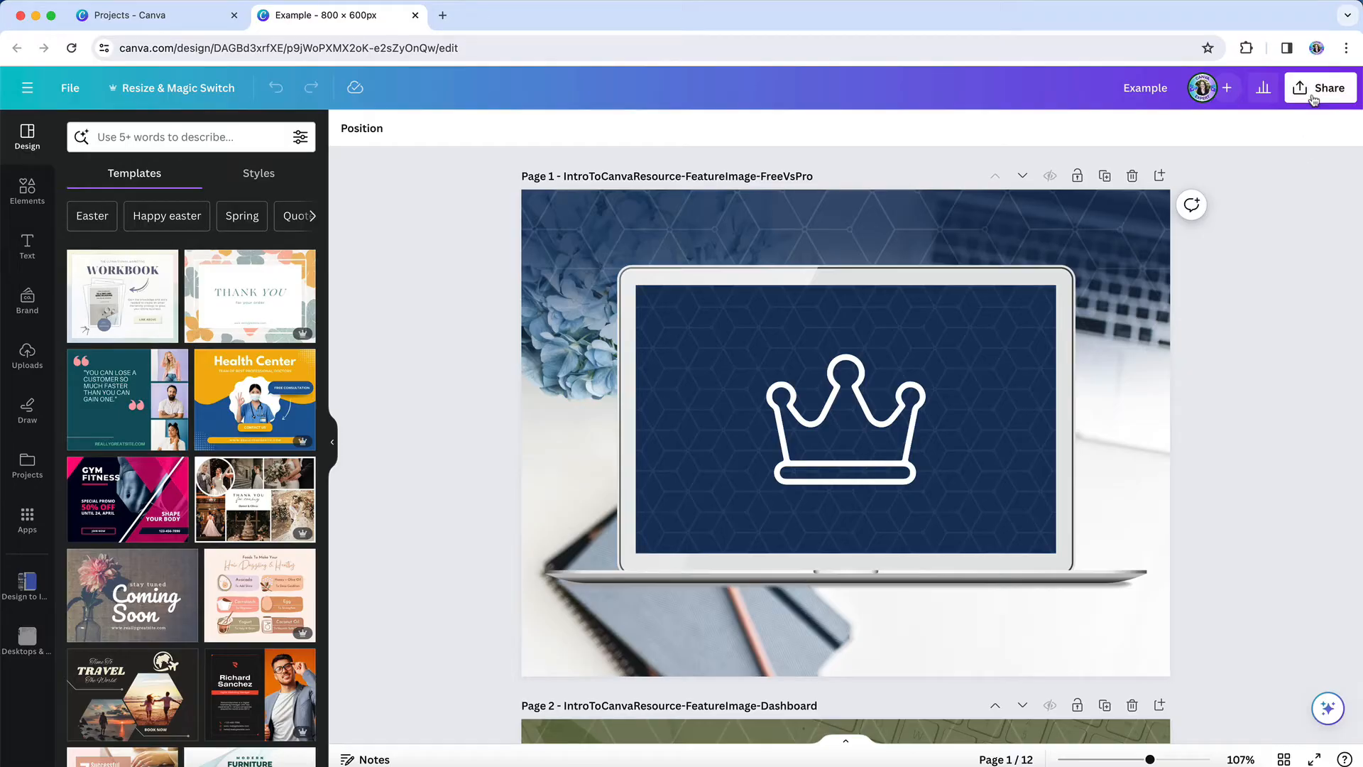
# Reach the Template link sharing panel for the Example design via Share > More.
pyautogui.click(1320, 86)
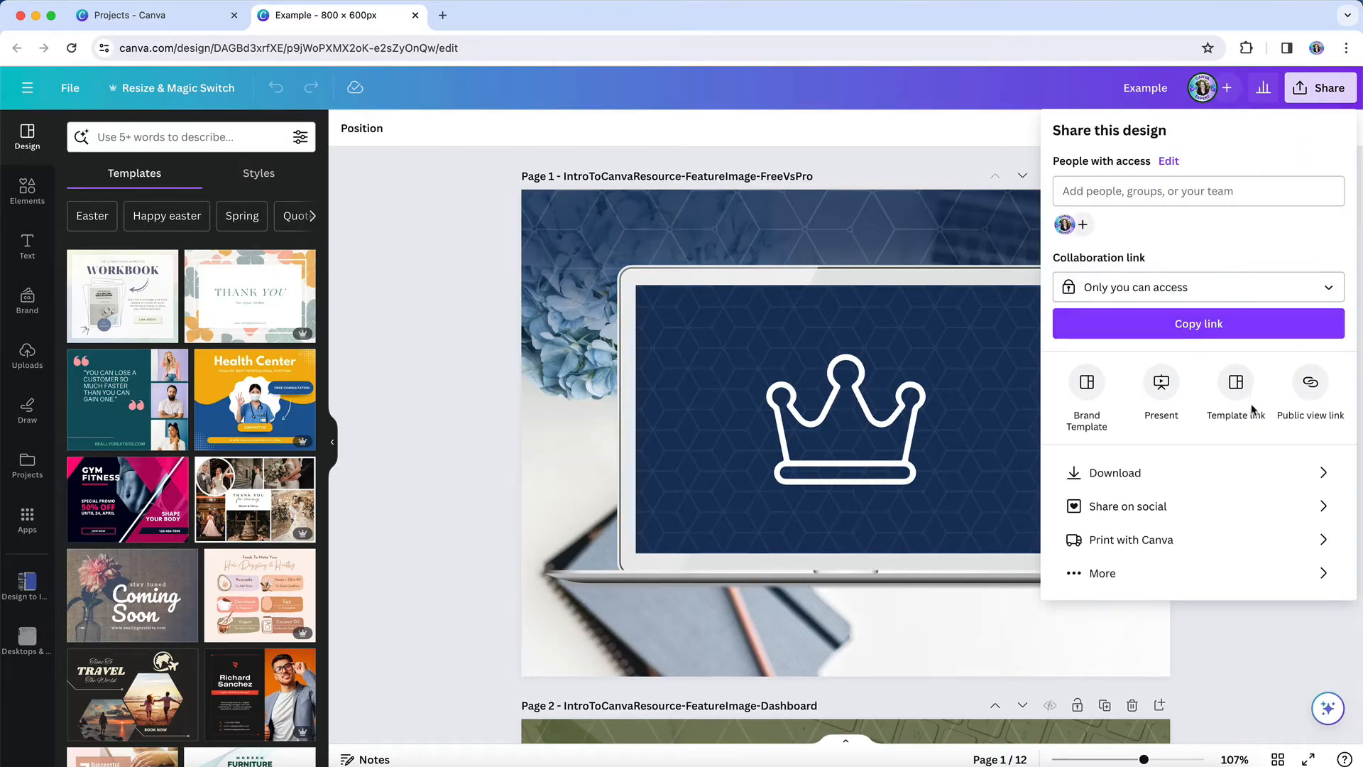
pyautogui.moveTo(1242, 433)
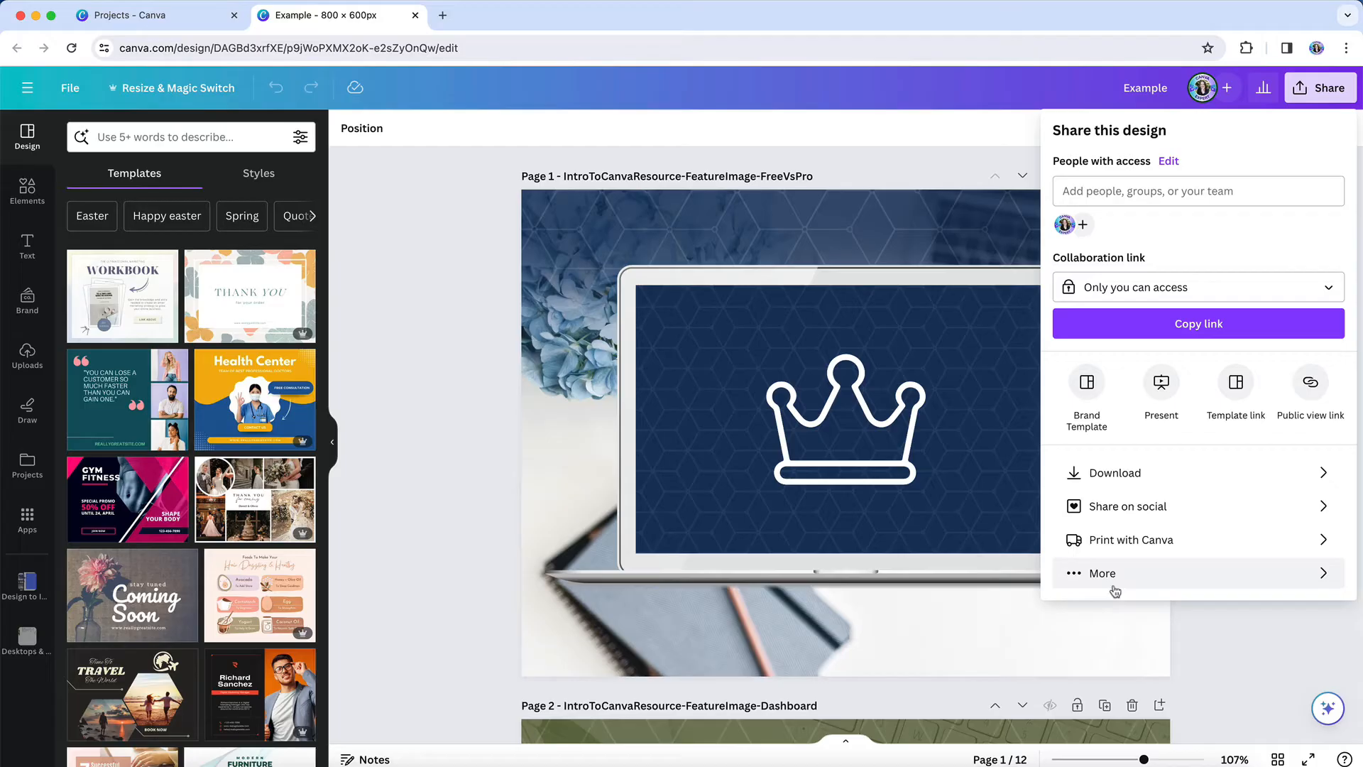
pyautogui.click(1103, 572)
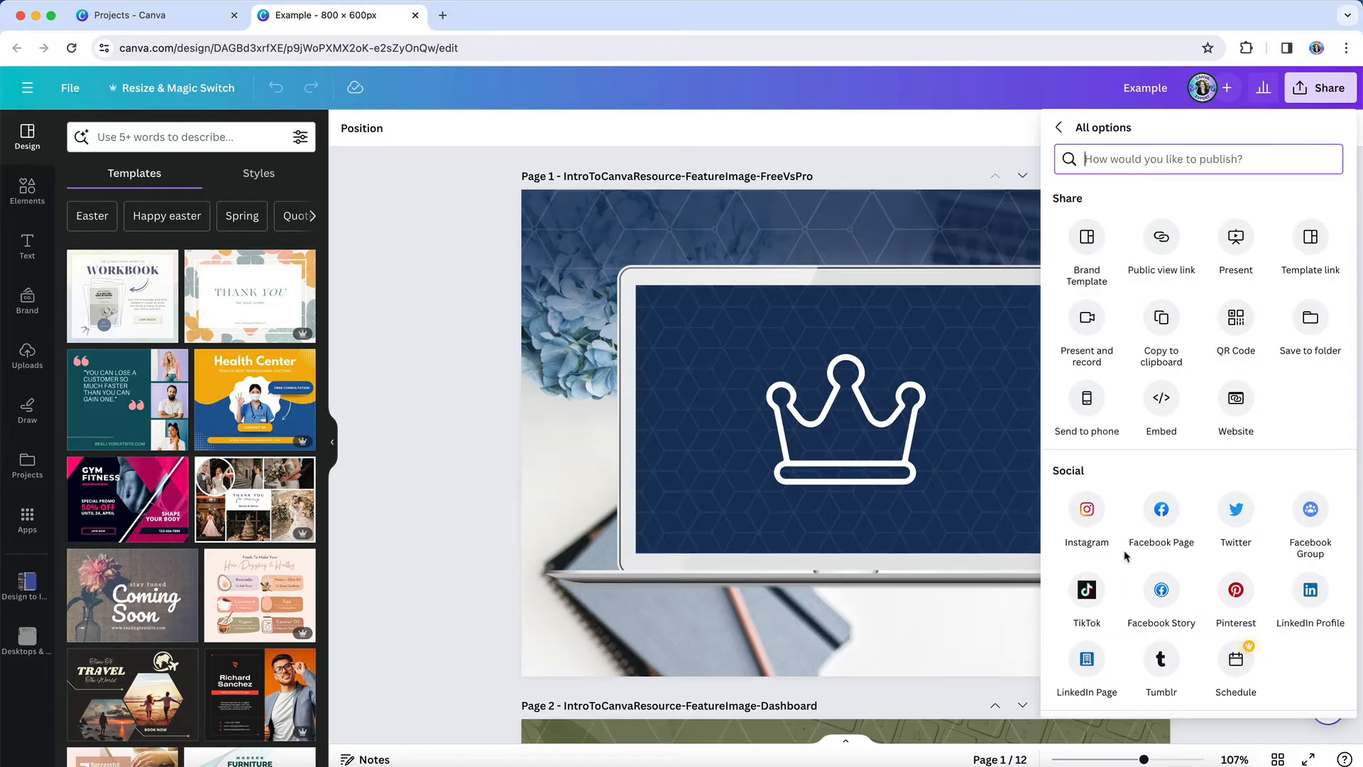
pyautogui.click(1311, 243)
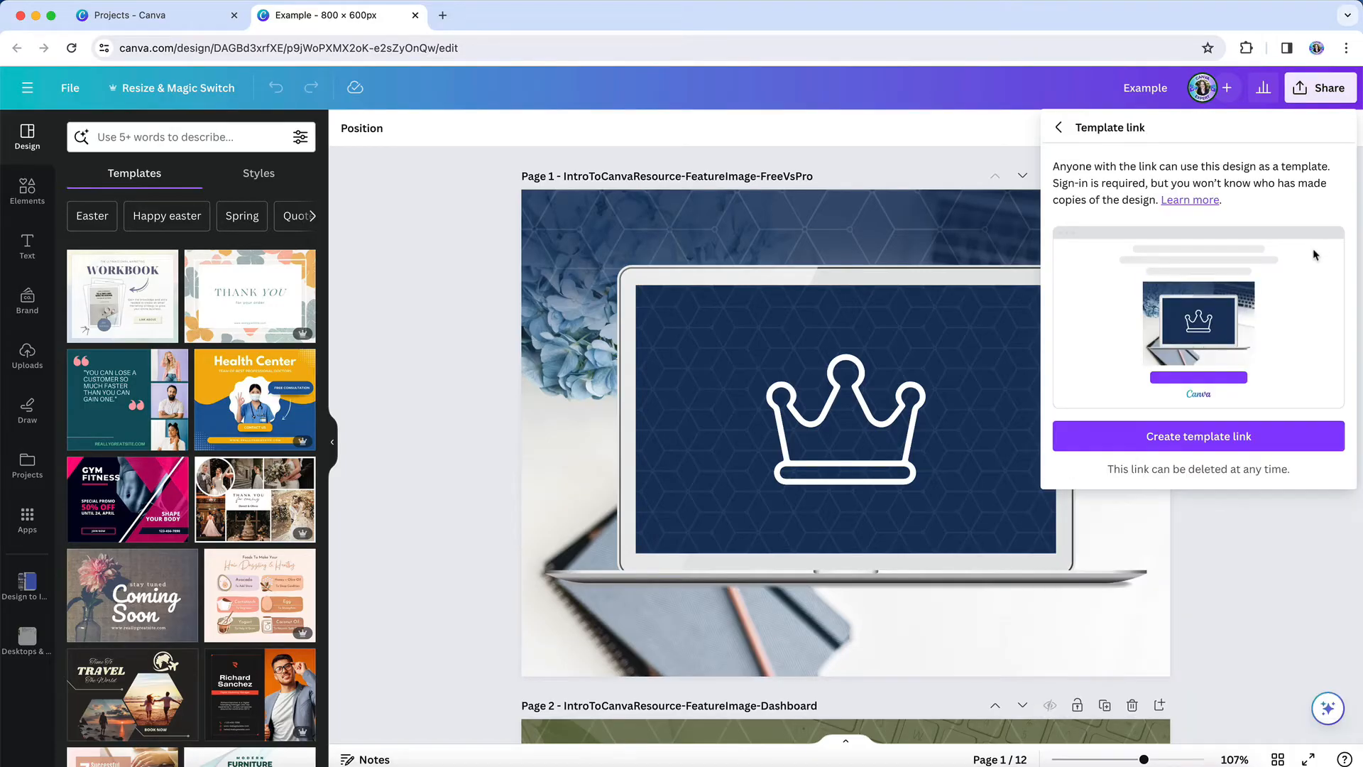
# Create a live template link for the Example design and copy its address.
pyautogui.click(1197, 436)
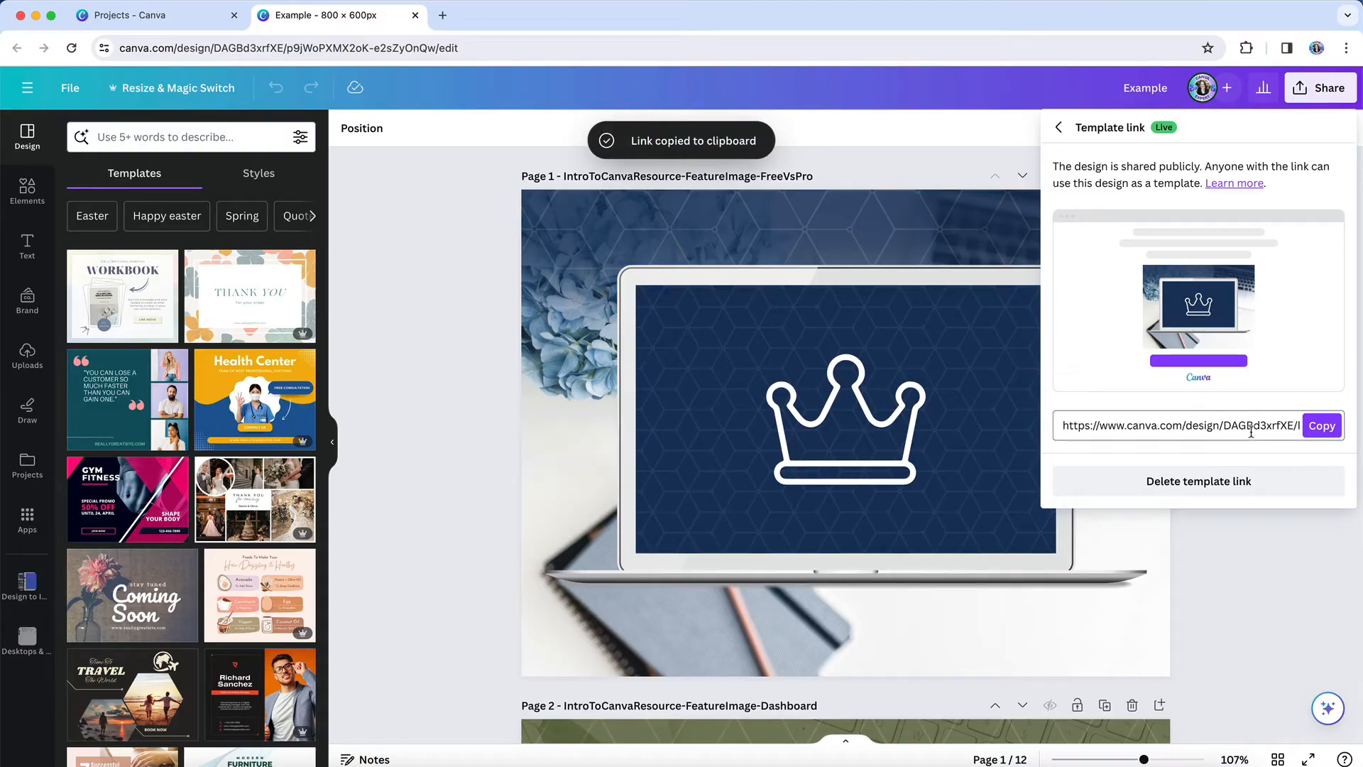
pyautogui.click(1322, 425)
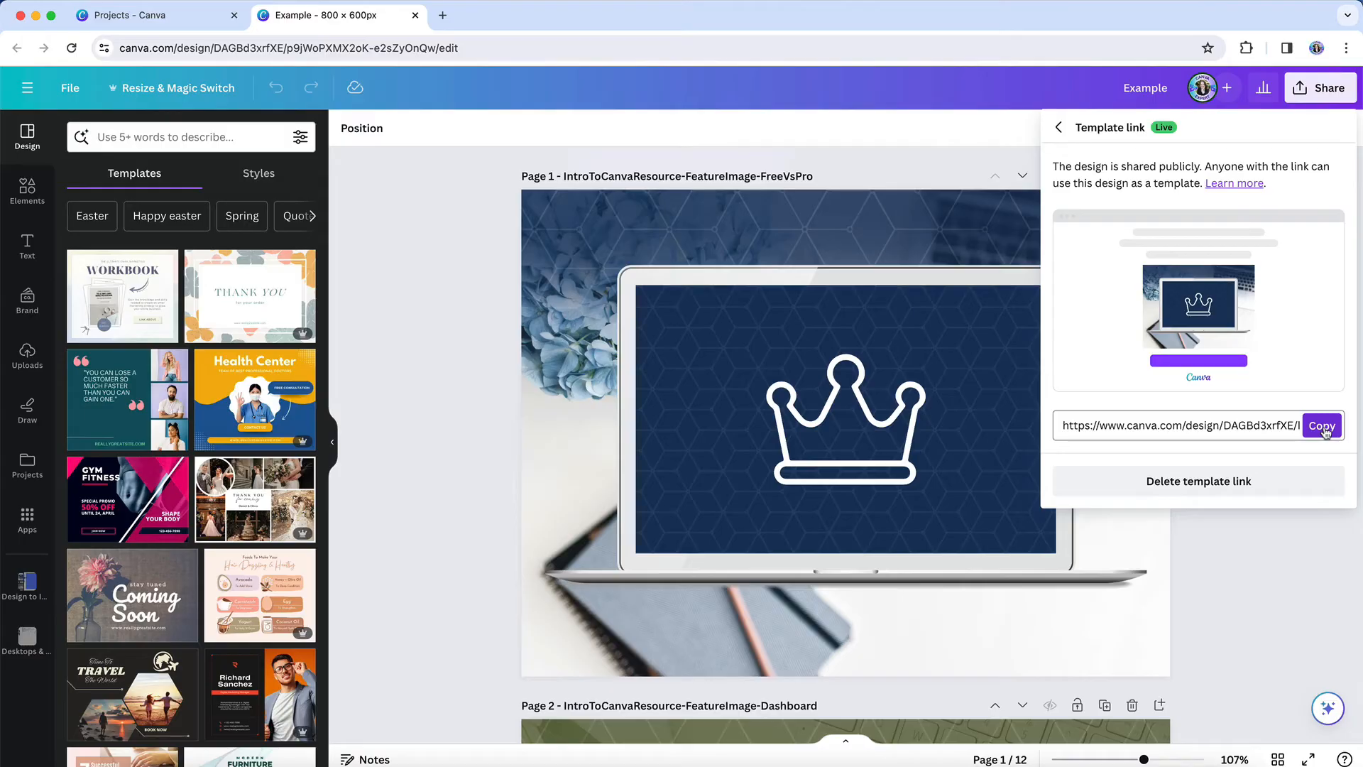
pyautogui.click(1321, 424)
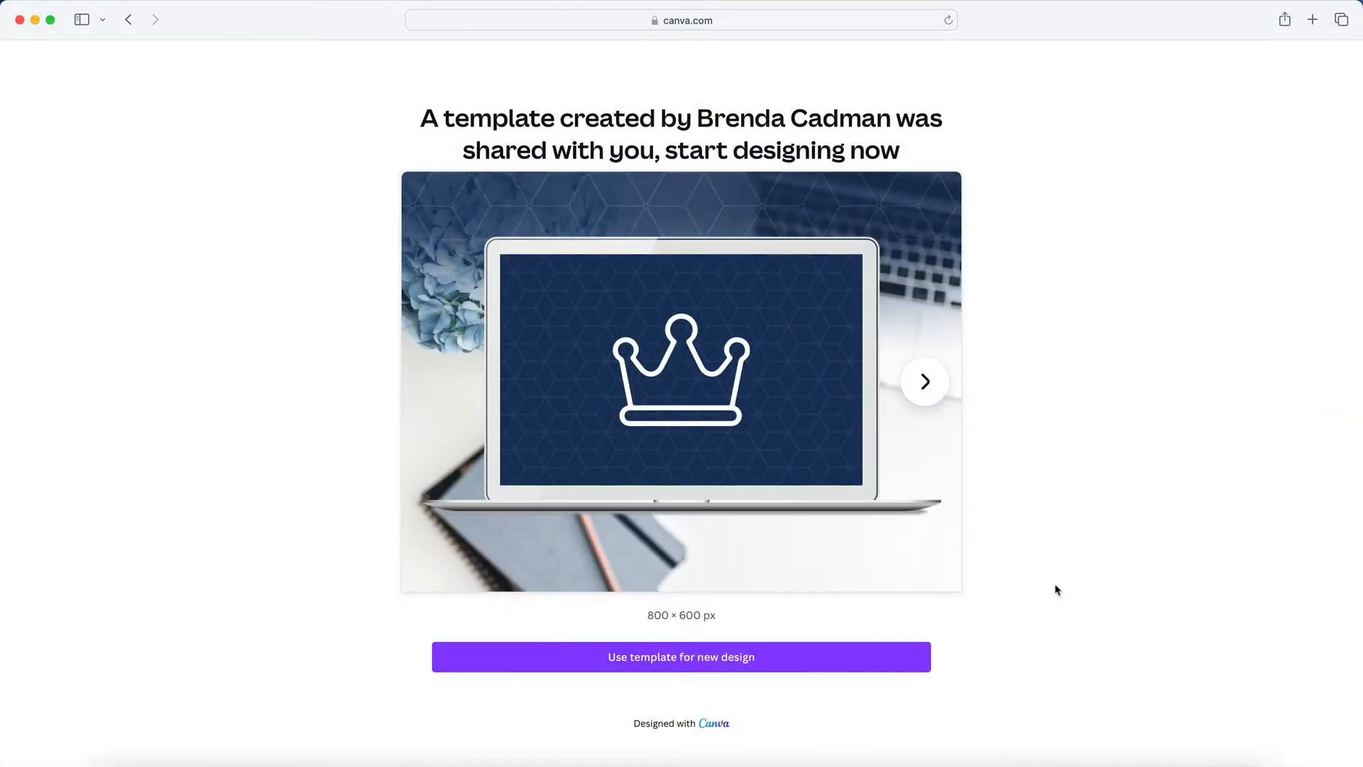